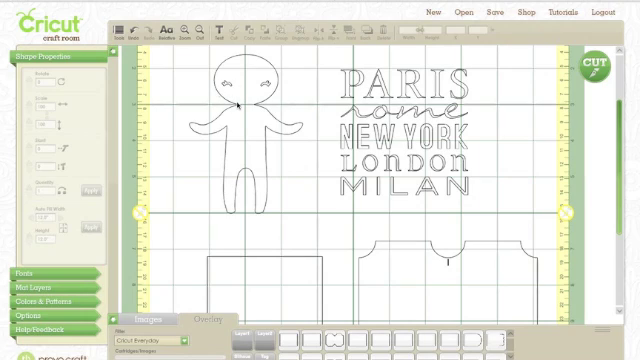
mouse_move(238, 102)
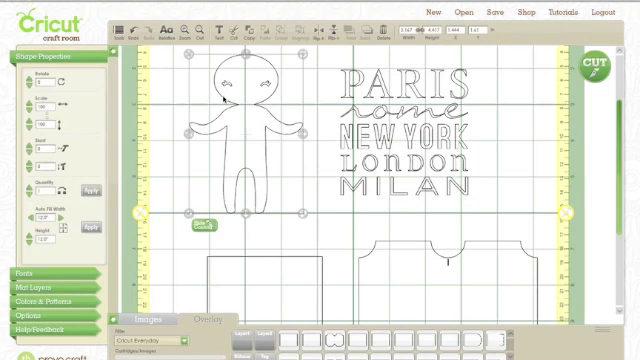
mouse_move(225, 100)
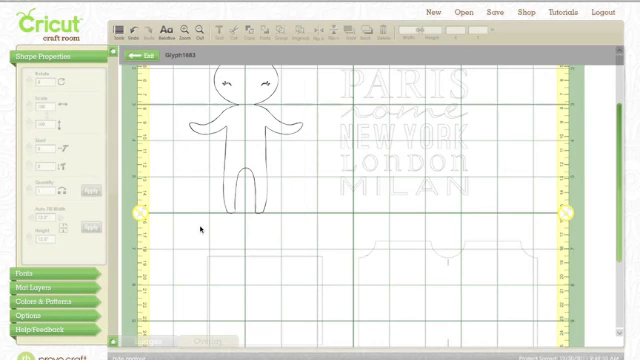
mouse_move(203, 145)
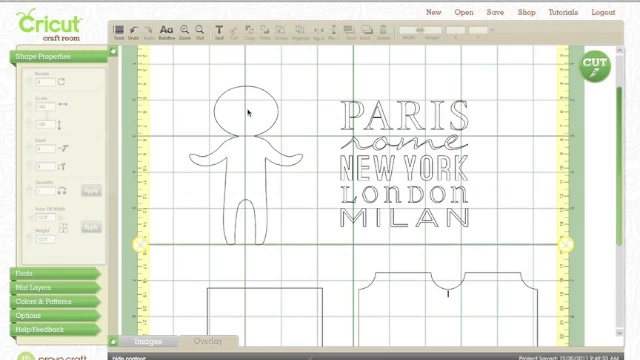
mouse_move(465, 143)
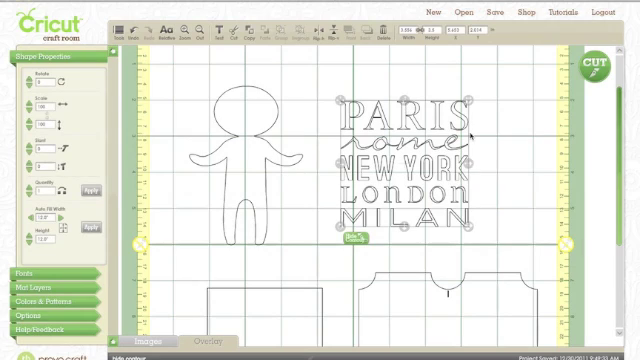
mouse_move(472, 133)
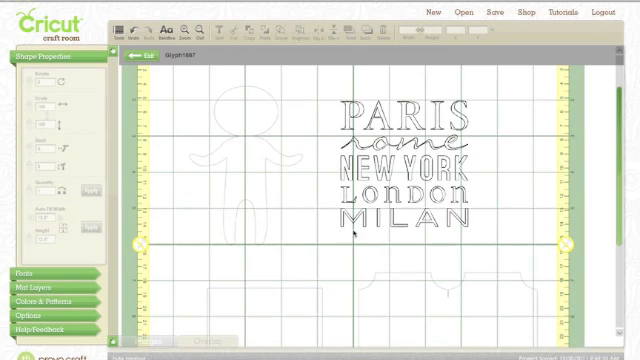
Step: Hide the Rome and London contours so only New York and Milan remain to cut
click(398, 143)
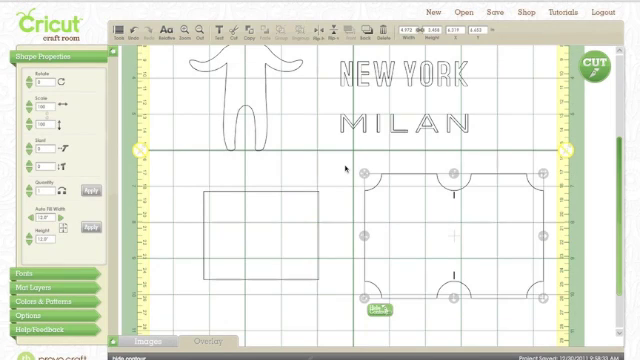
mouse_move(455, 233)
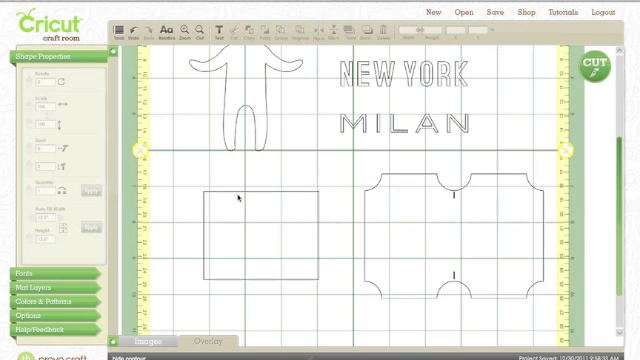
mouse_move(203, 193)
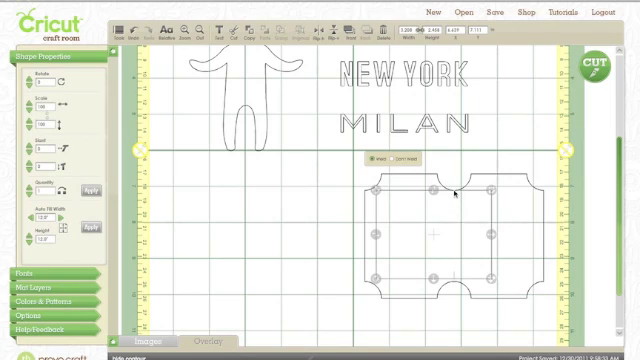
mouse_move(456, 192)
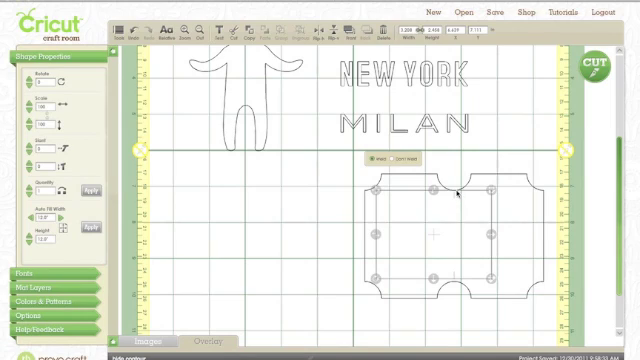